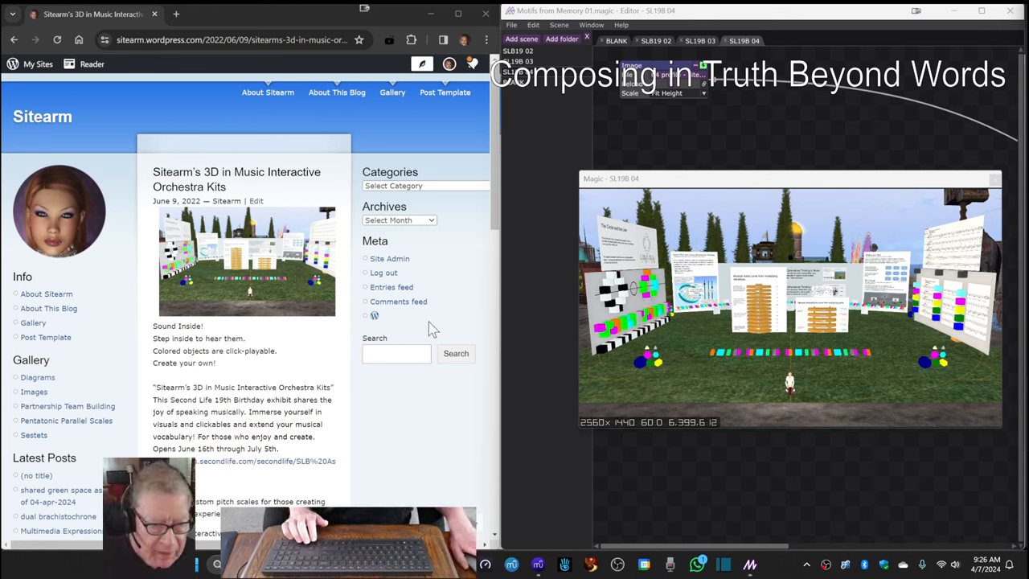
mouse_move(159, 167)
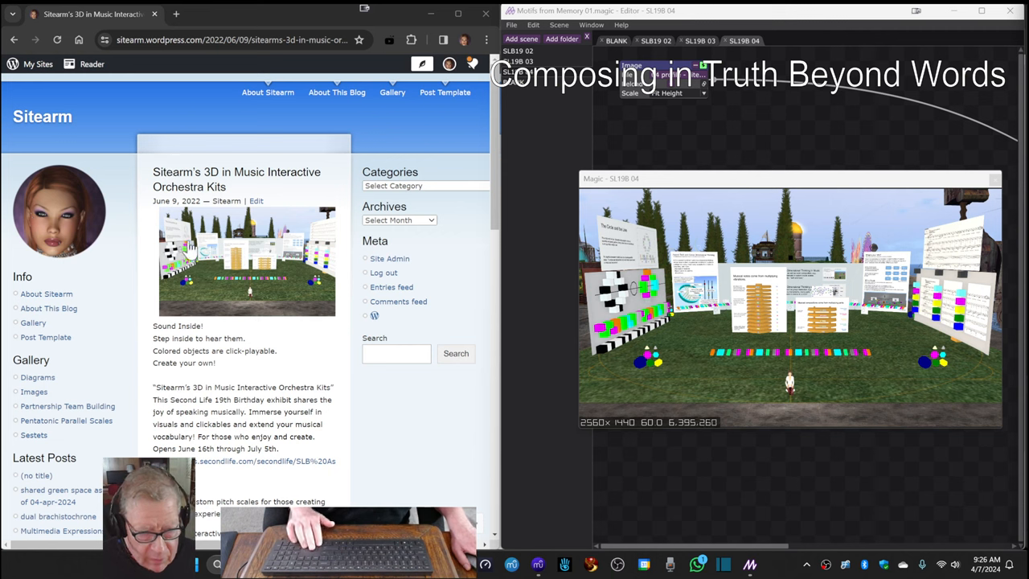
mouse_move(179, 279)
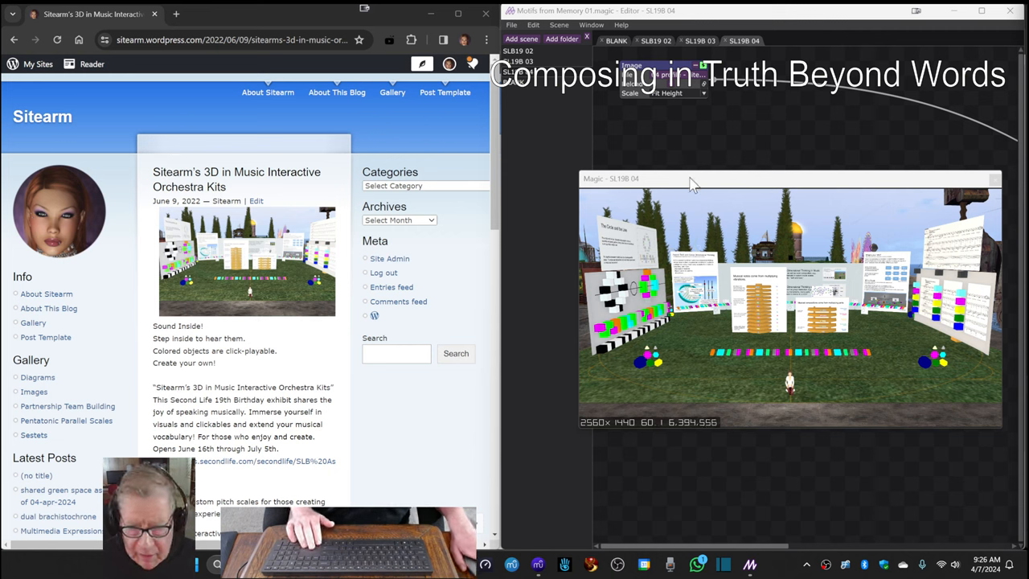
mouse_move(689, 159)
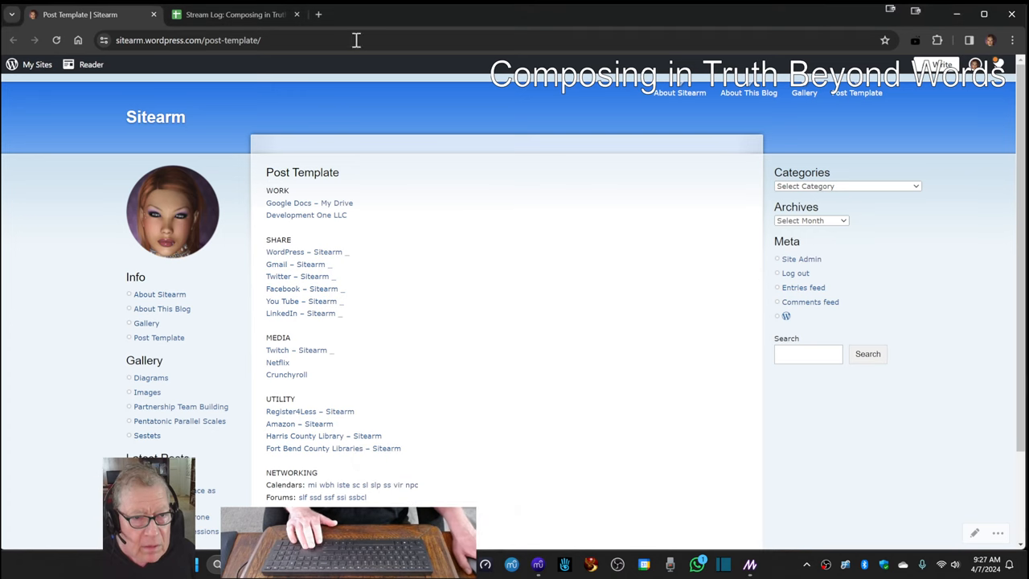
Step: Switch the browser to the Stream Log spreadsheet tab
left_click(234, 14)
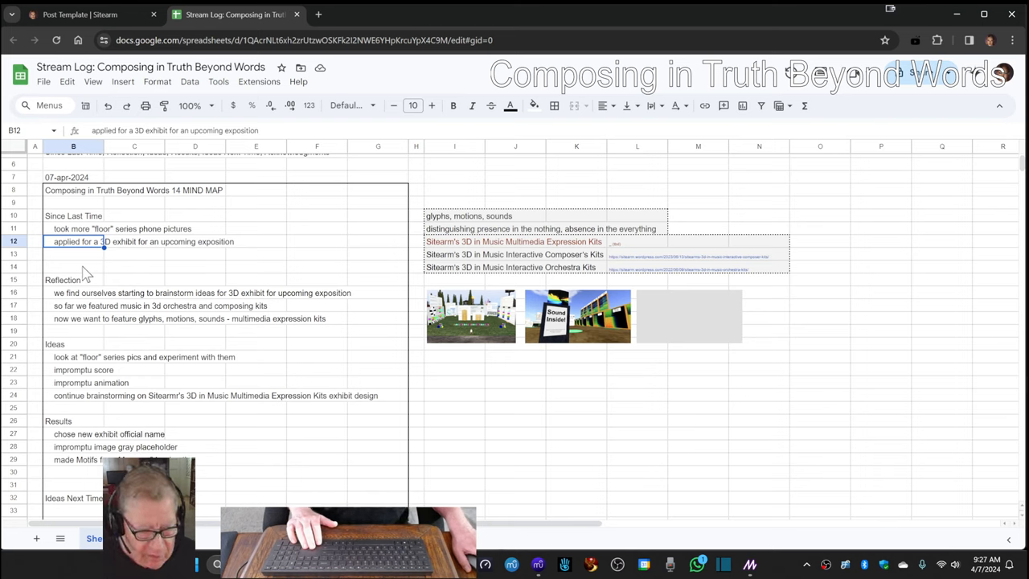
mouse_move(67, 320)
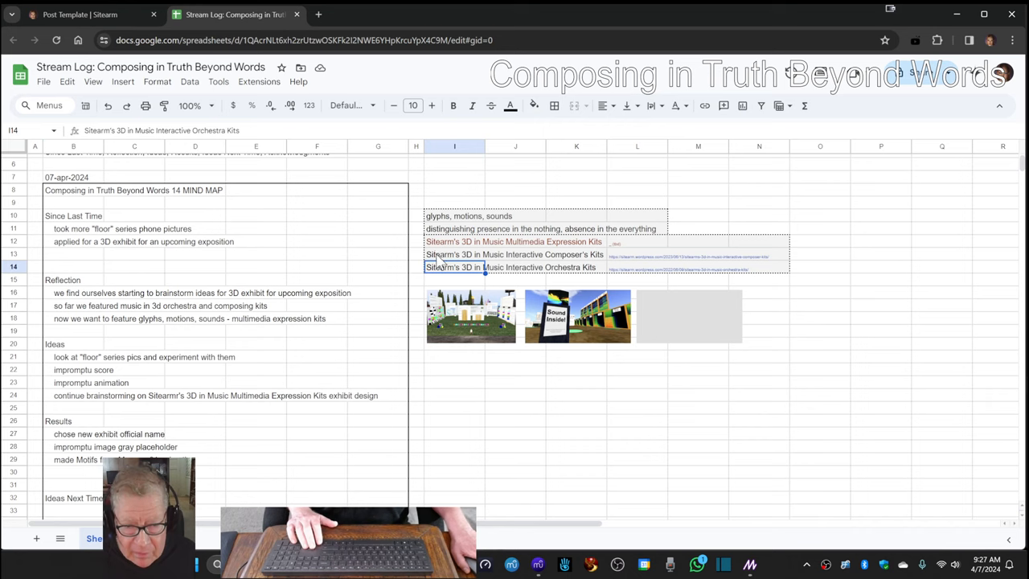
left_click(453, 254)
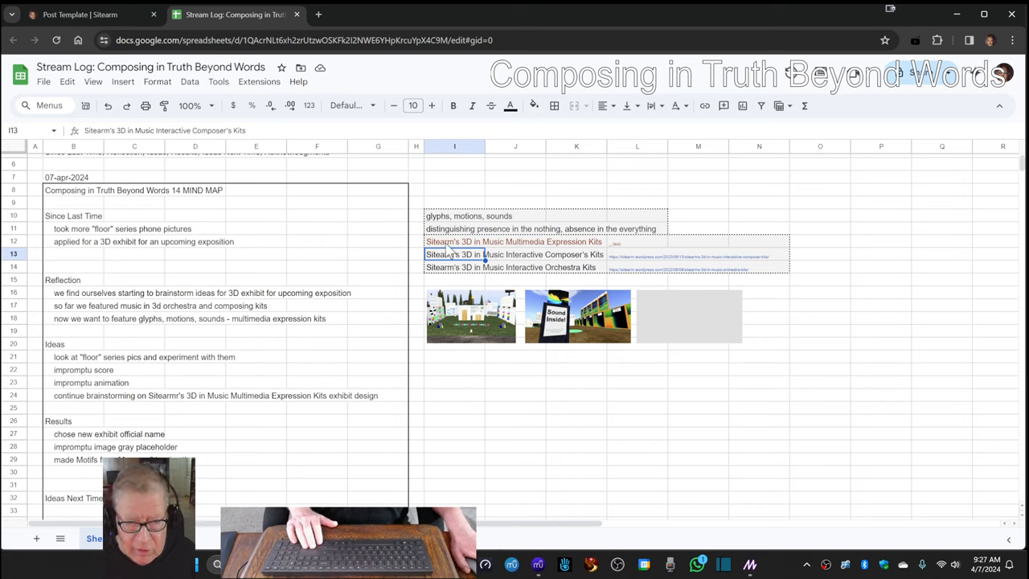
left_click(515, 241)
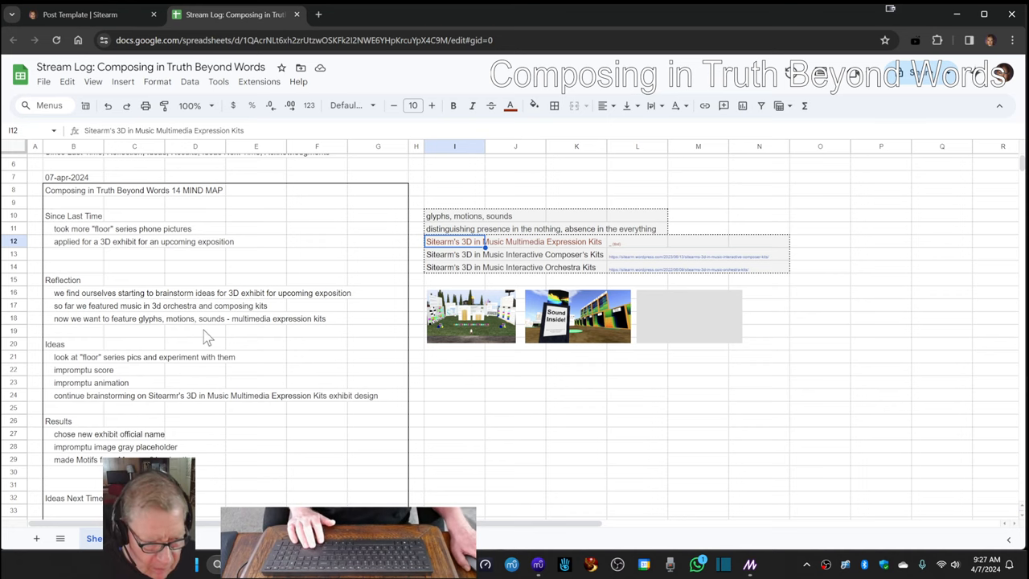
scroll("down", 3)
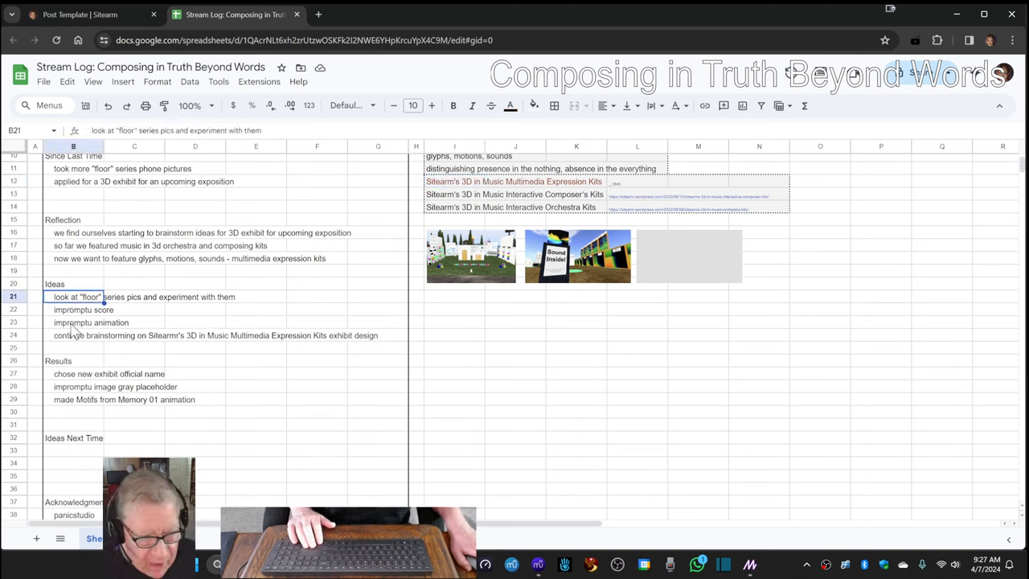
left_click(90, 322)
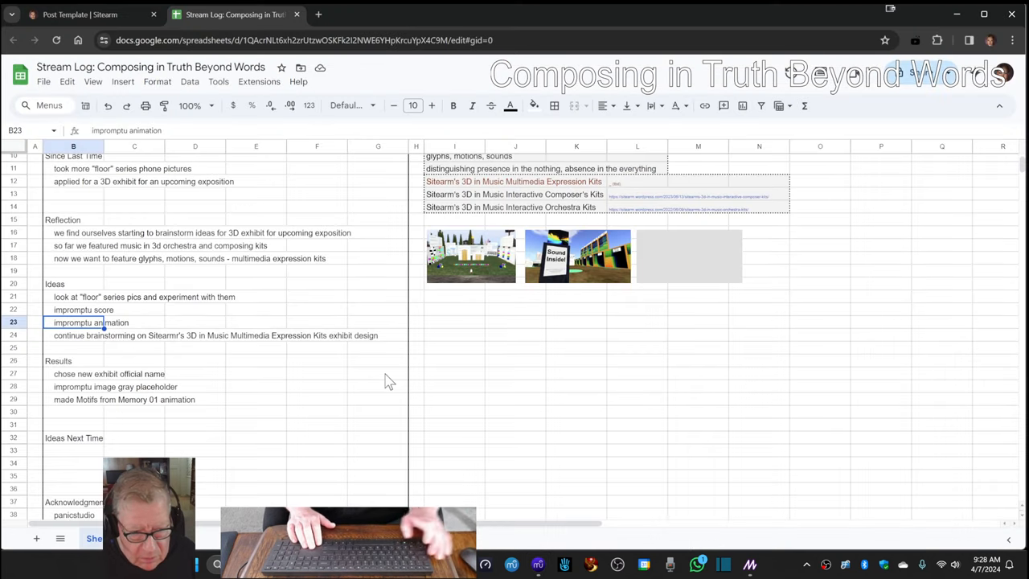
mouse_move(367, 381)
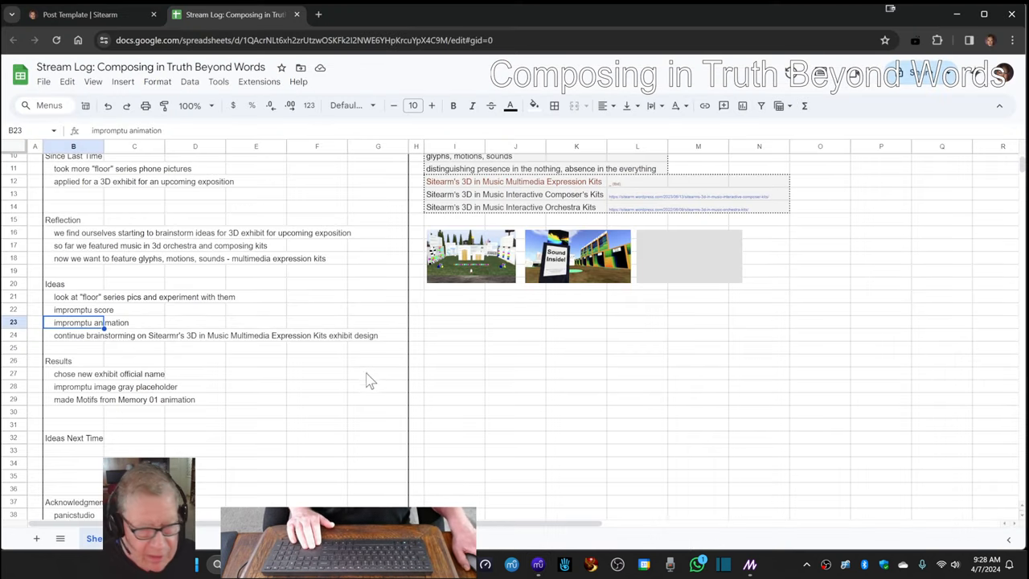
mouse_move(435, 325)
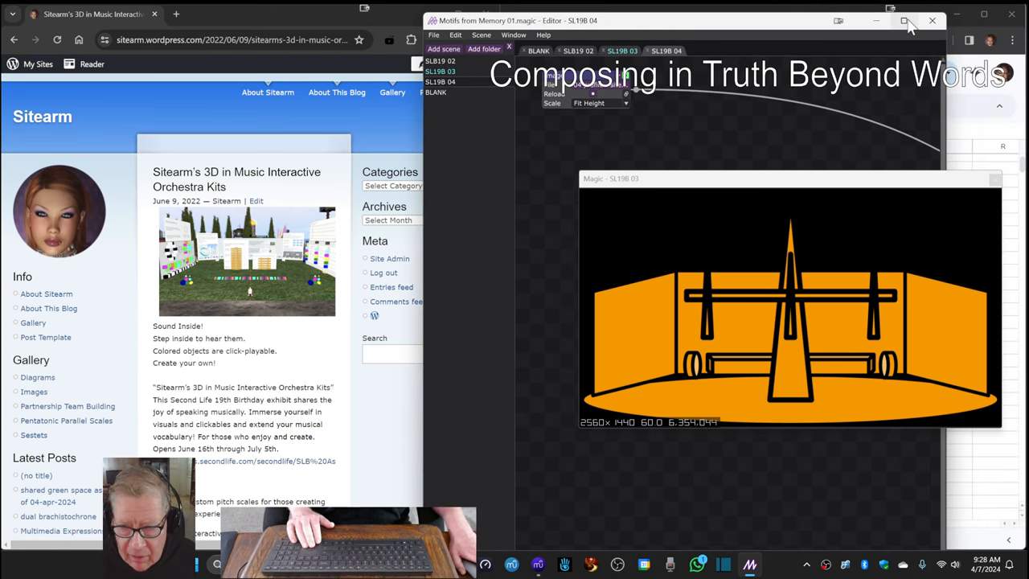
Step: Maximize the Magic editor and show the 04 scene with the 3D in-world exhibit image
left_click(904, 20)
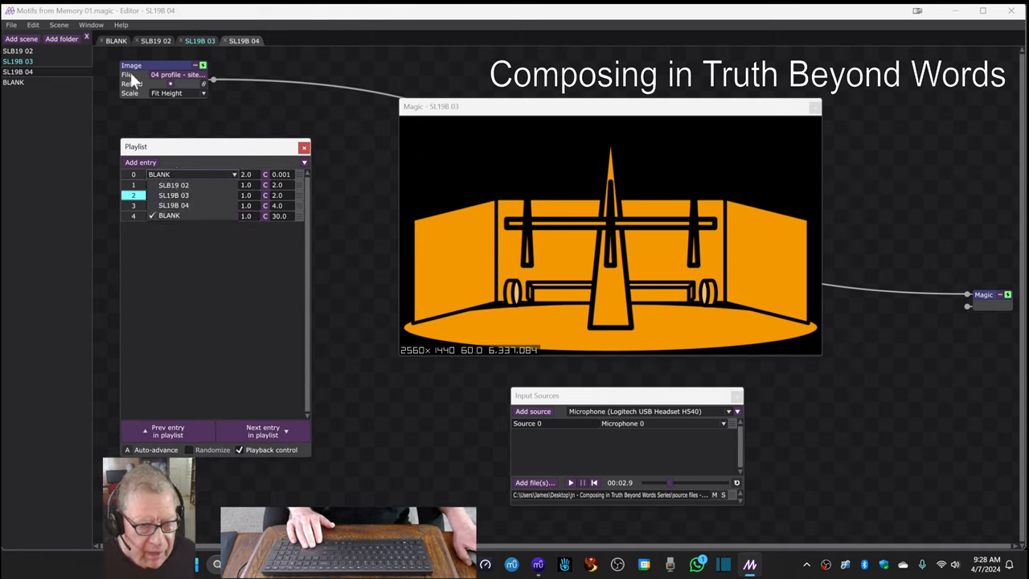
left_click(154, 40)
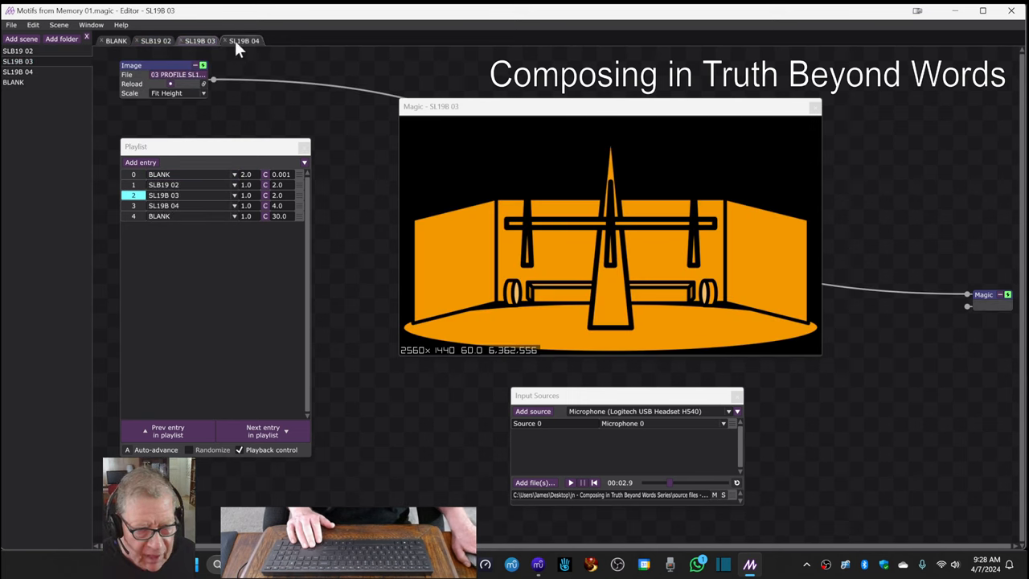
left_click(244, 41)
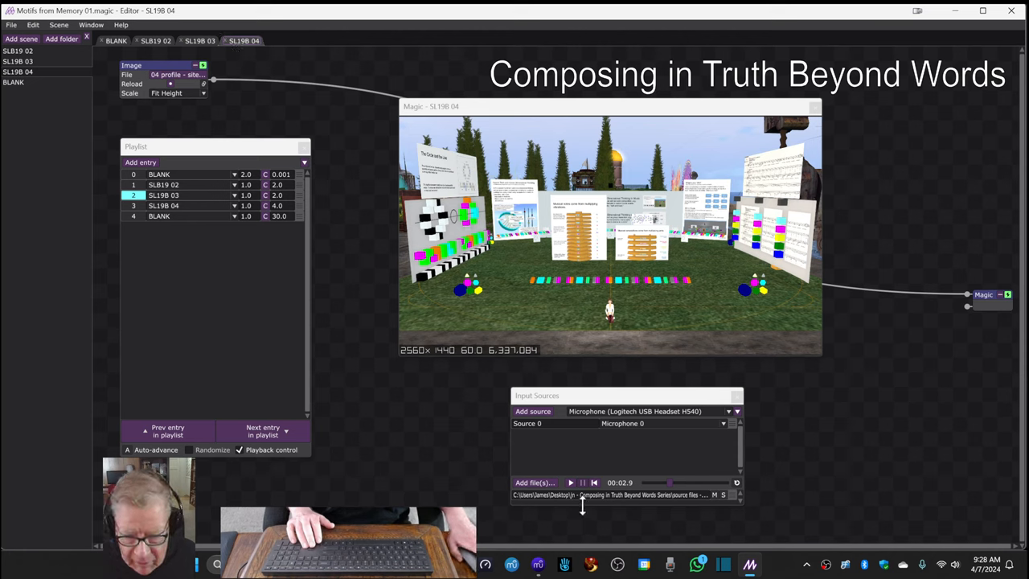
mouse_move(336, 116)
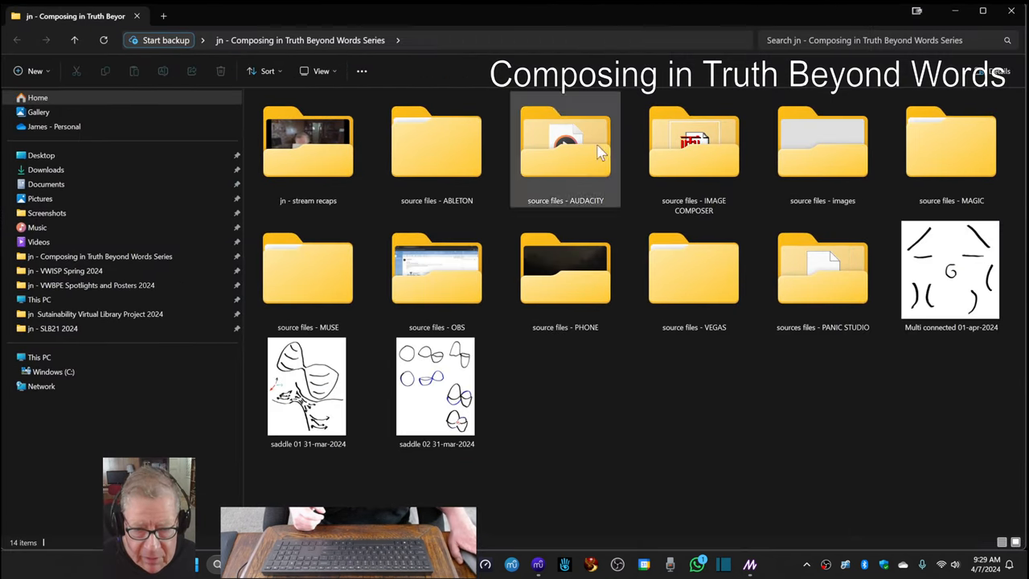
mouse_move(764, 225)
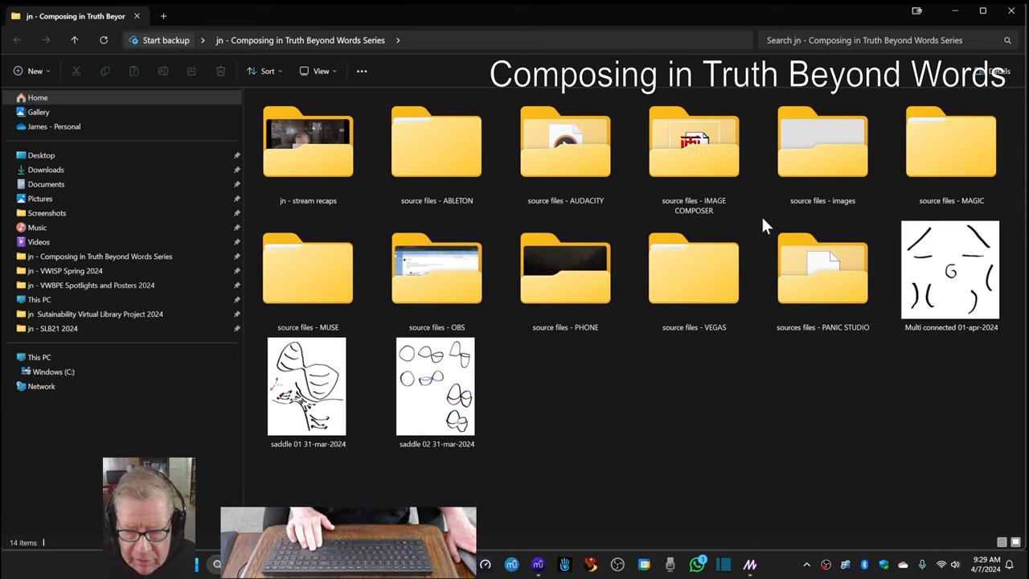
mouse_move(839, 357)
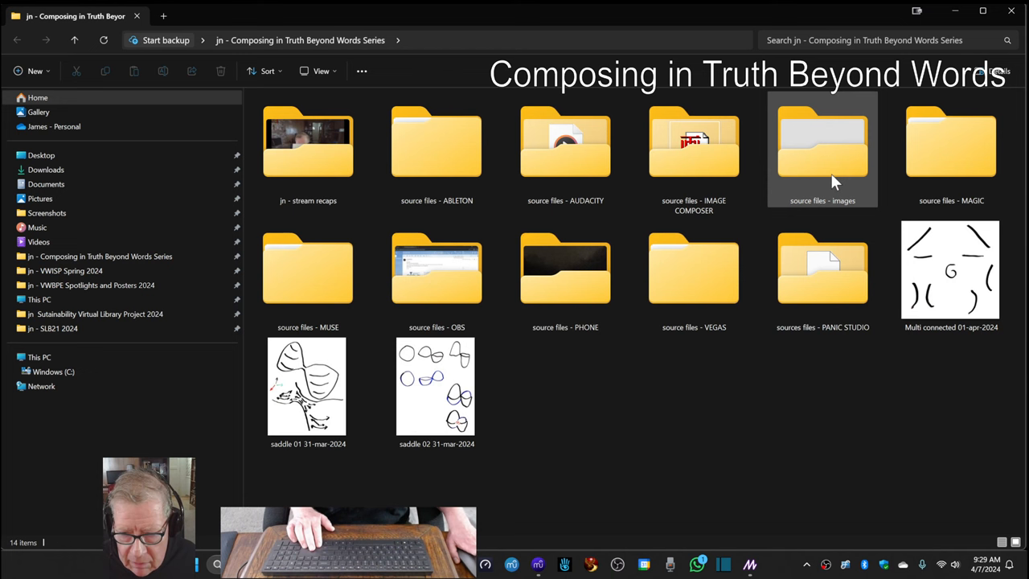
Step: Navigate into source files - images > Motifs from Memory 01 > SL20B 2023
double_click(821, 142)
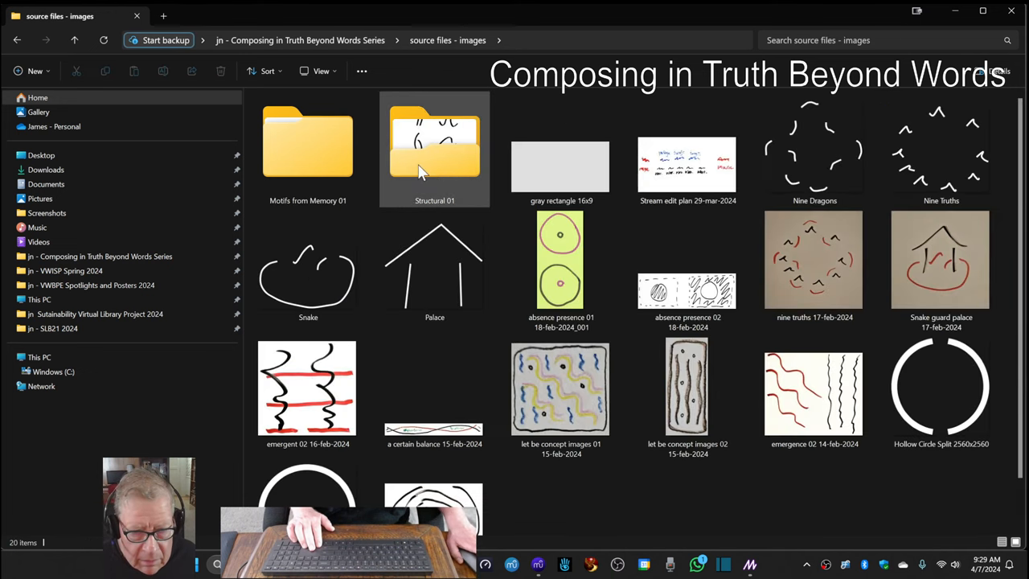
double_click(307, 144)
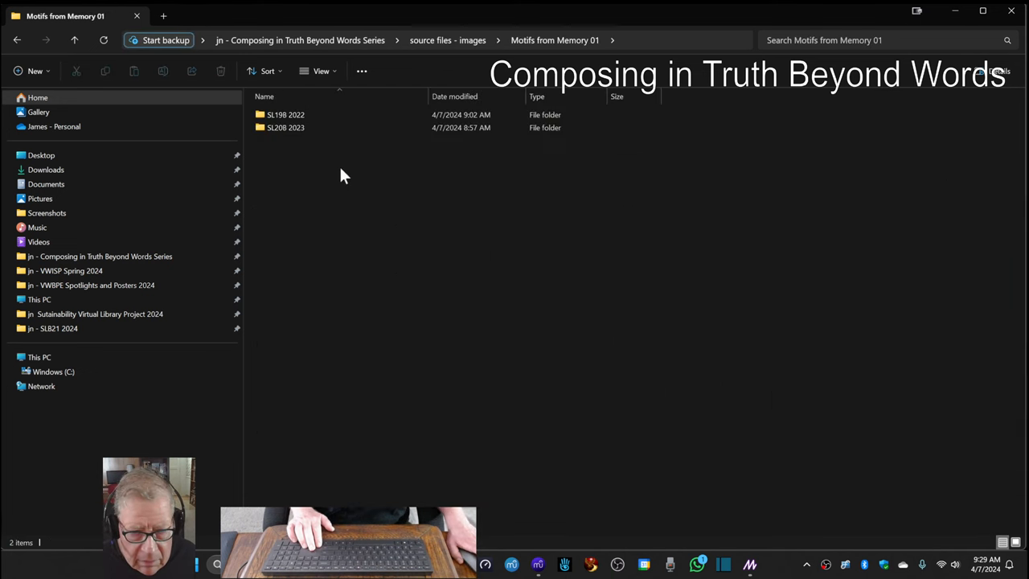
mouse_move(286, 127)
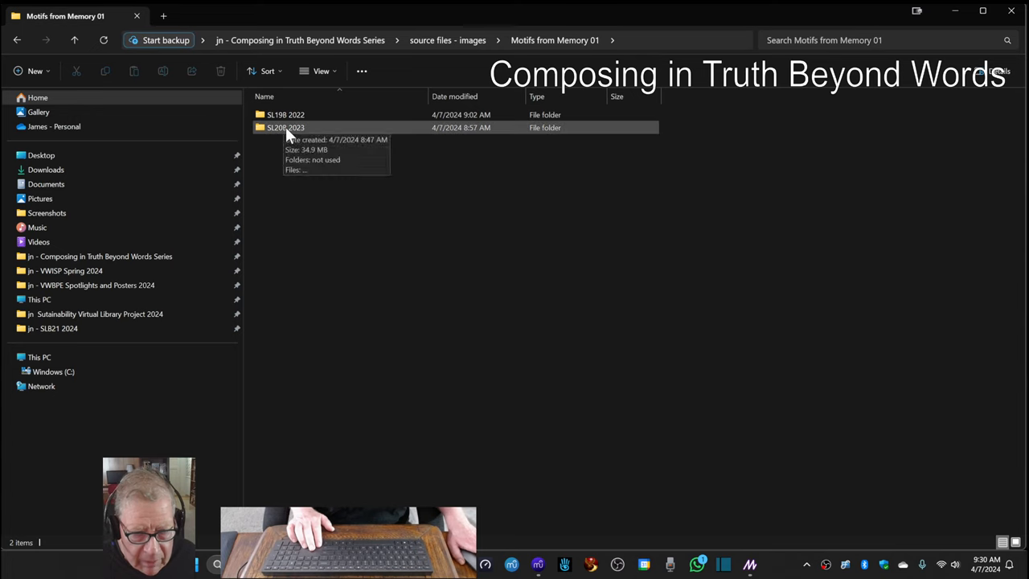
double_click(287, 127)
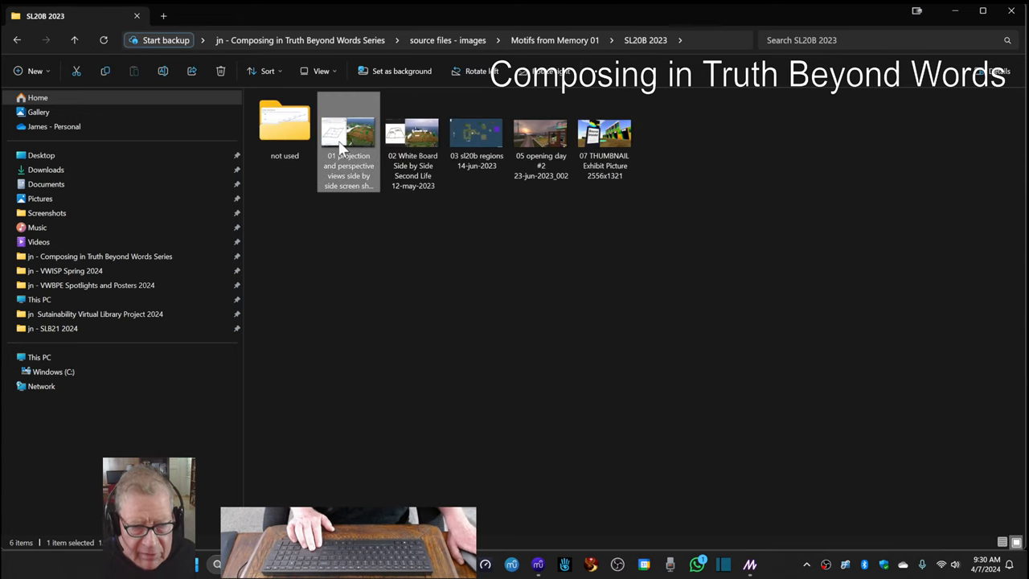
Step: View the projection and perspective screenshot in Windows Photos
double_click(347, 132)
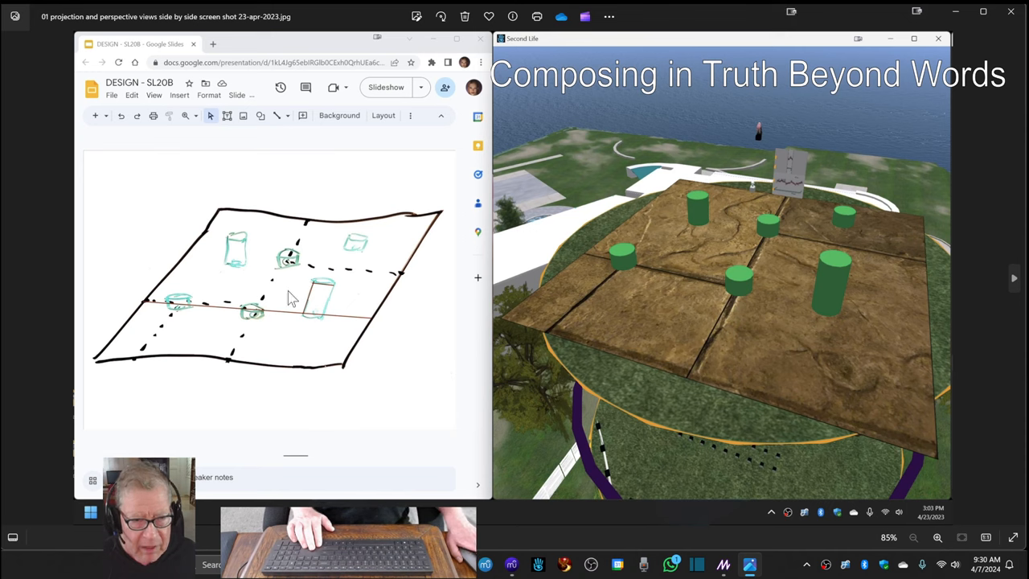
mouse_move(241, 291)
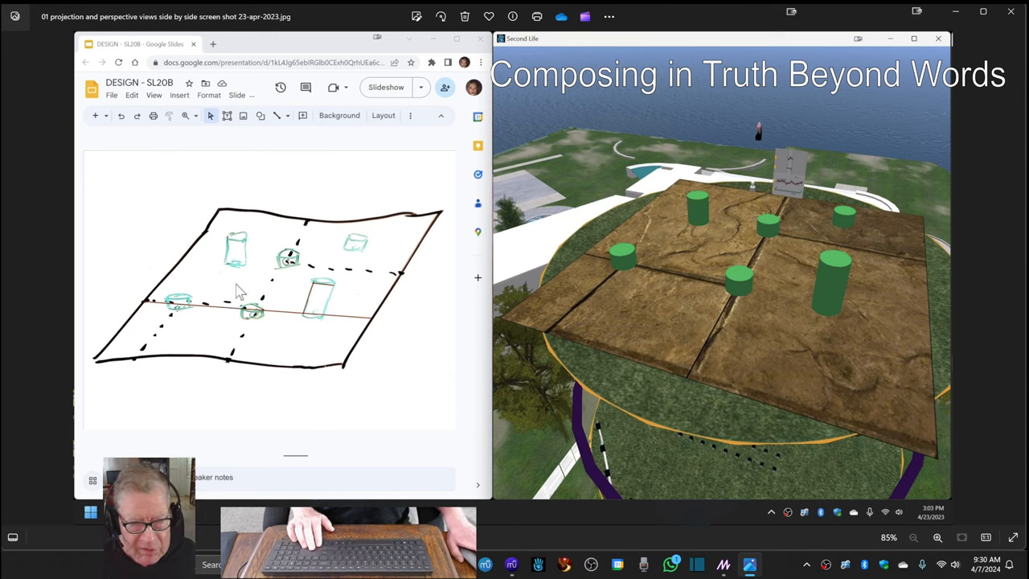
mouse_move(701, 254)
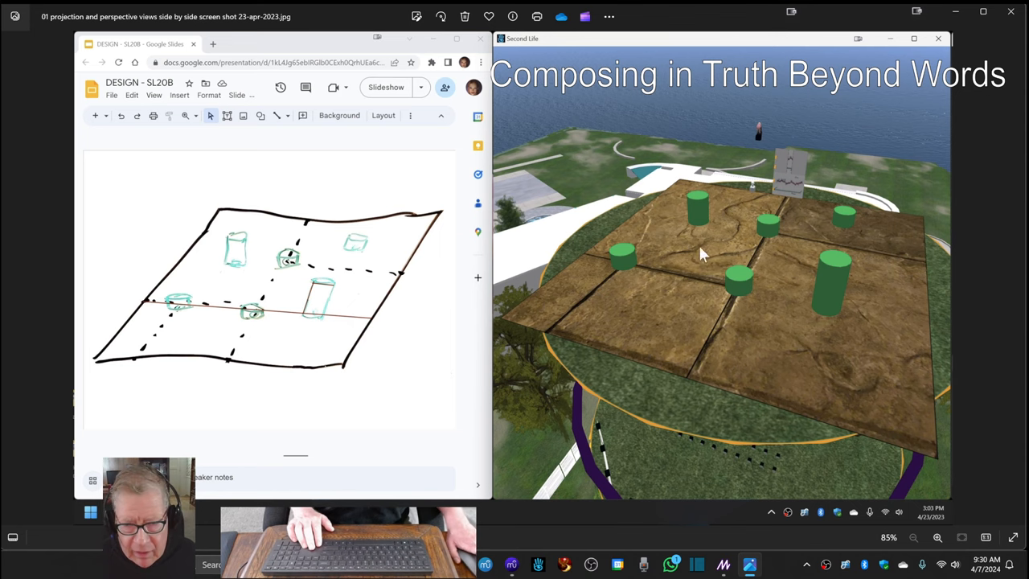
mouse_move(738, 264)
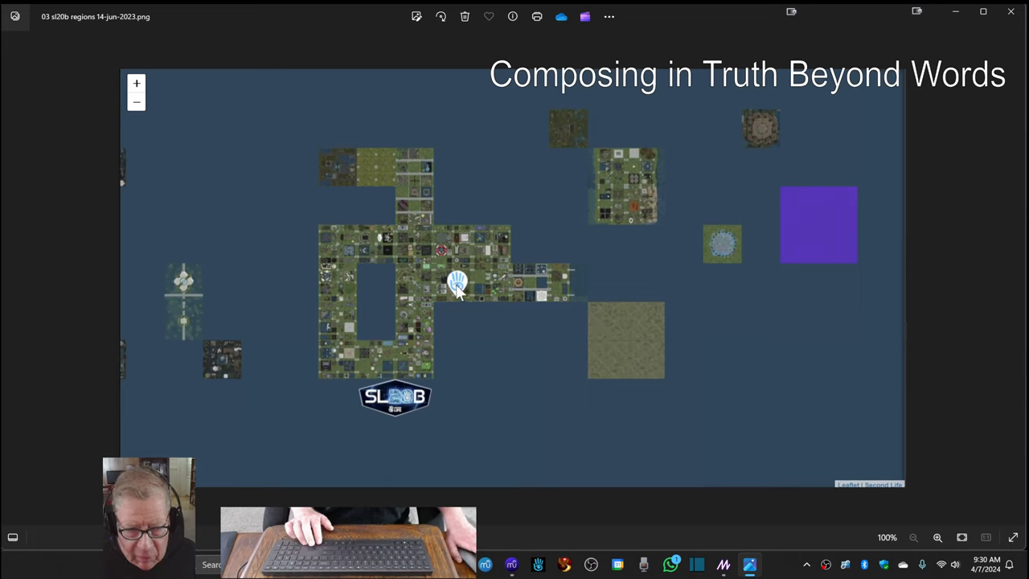
mouse_move(463, 305)
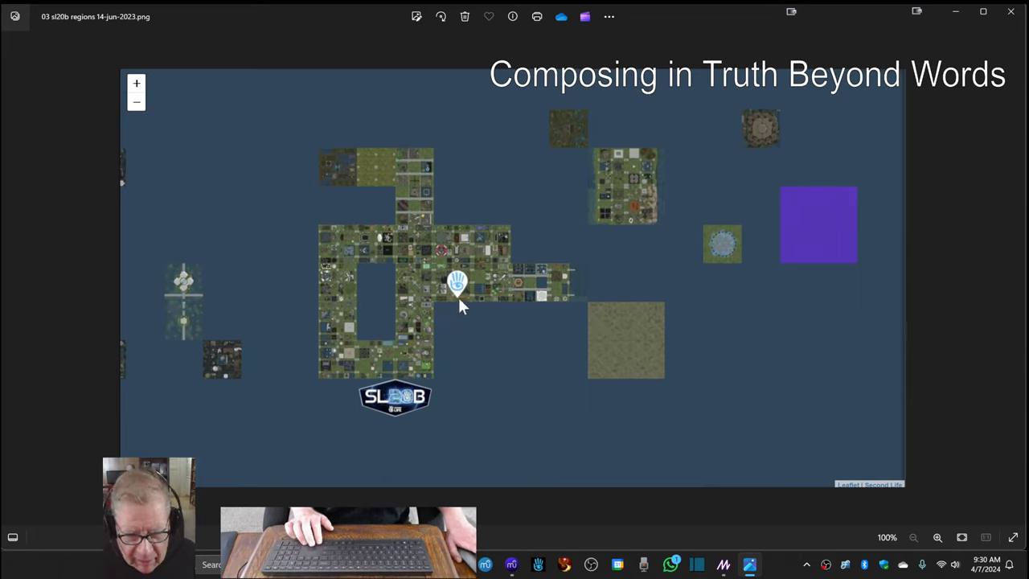
mouse_move(458, 302)
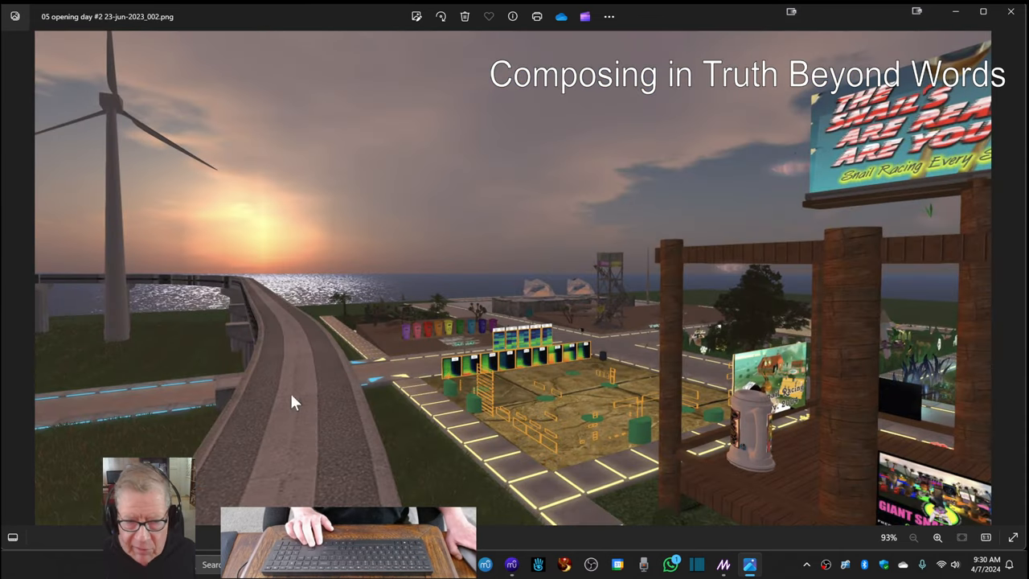
mouse_move(529, 453)
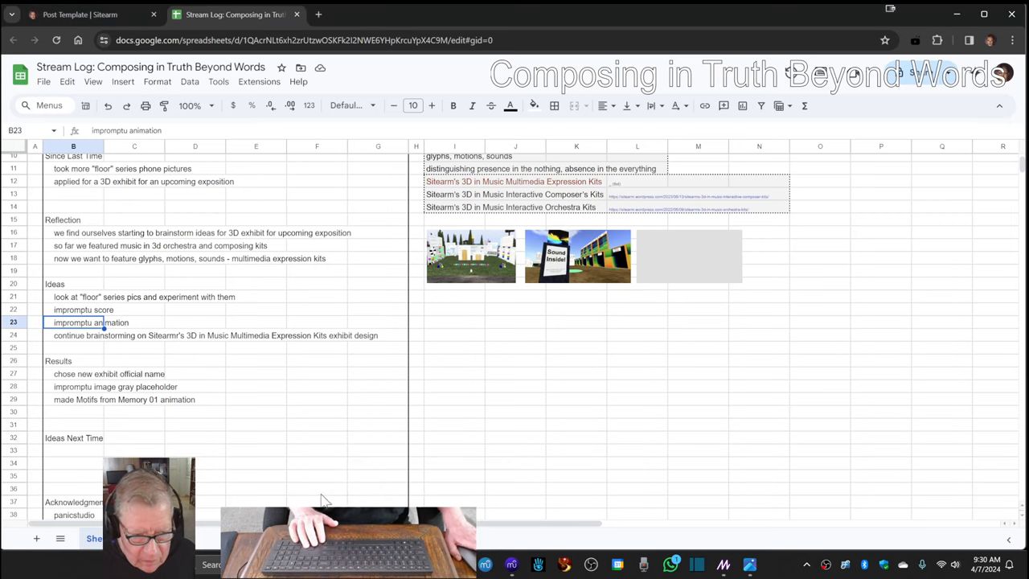
Step: Enter 'continue brainstorming' and 'tbd' in the rows under Ideas Next Time
left_click(72, 451)
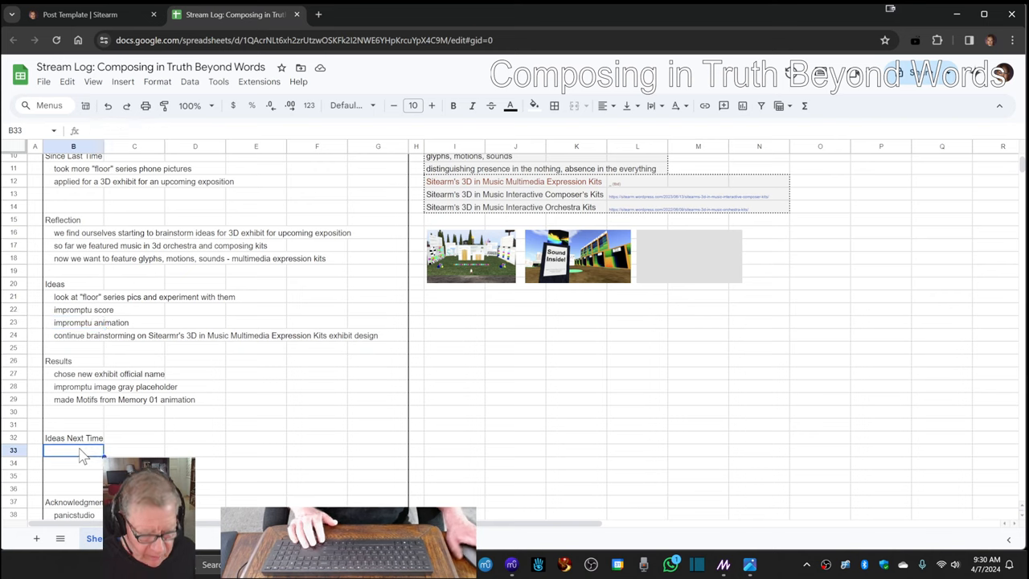
type("continue brainstorming")
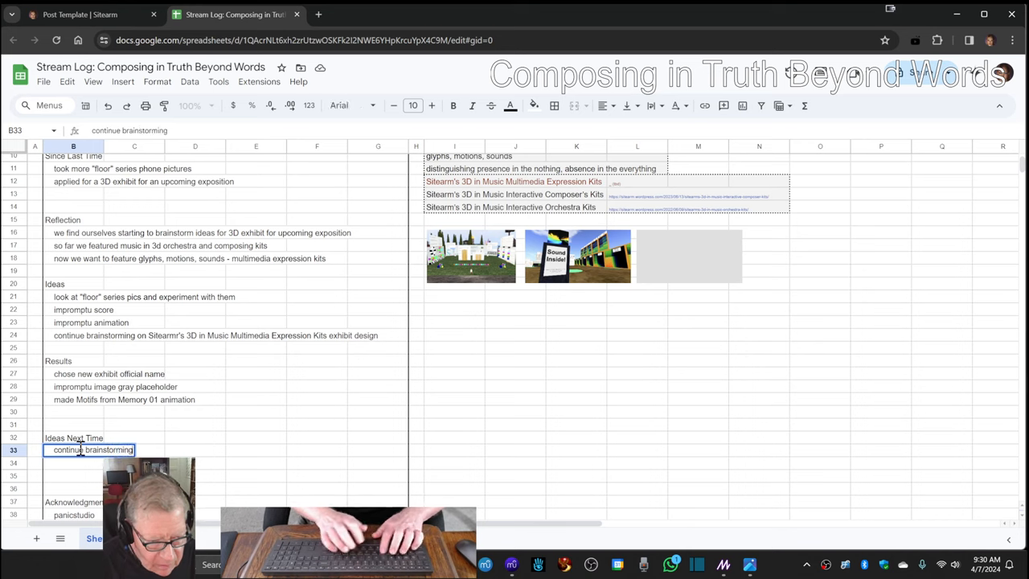
key("enter")
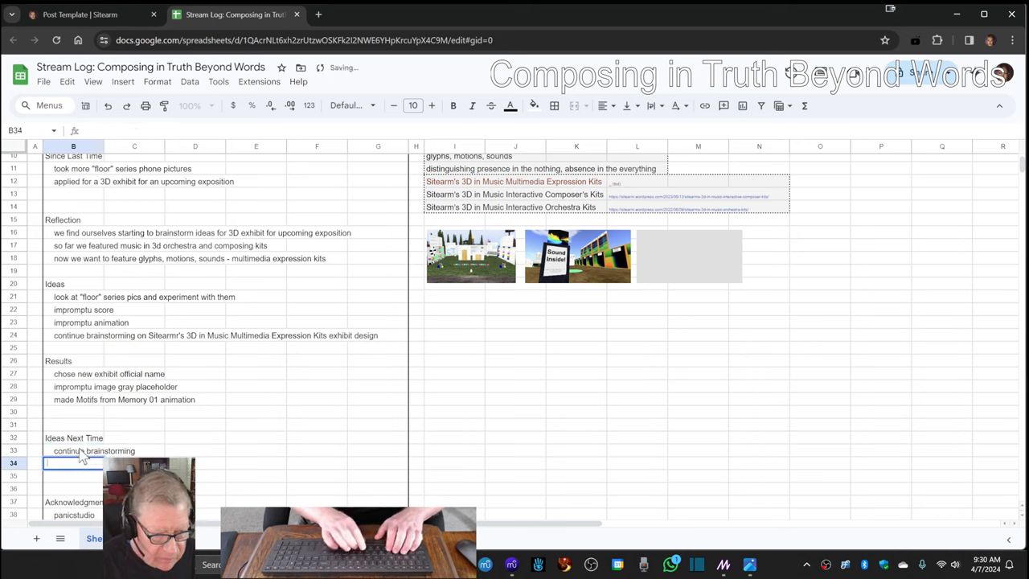
type("tbd")
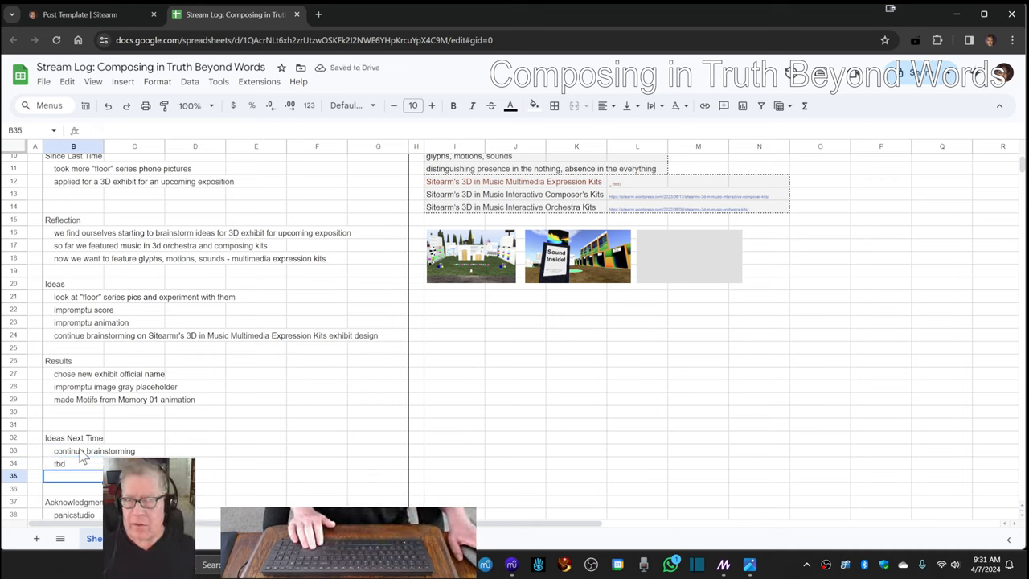
mouse_move(96, 457)
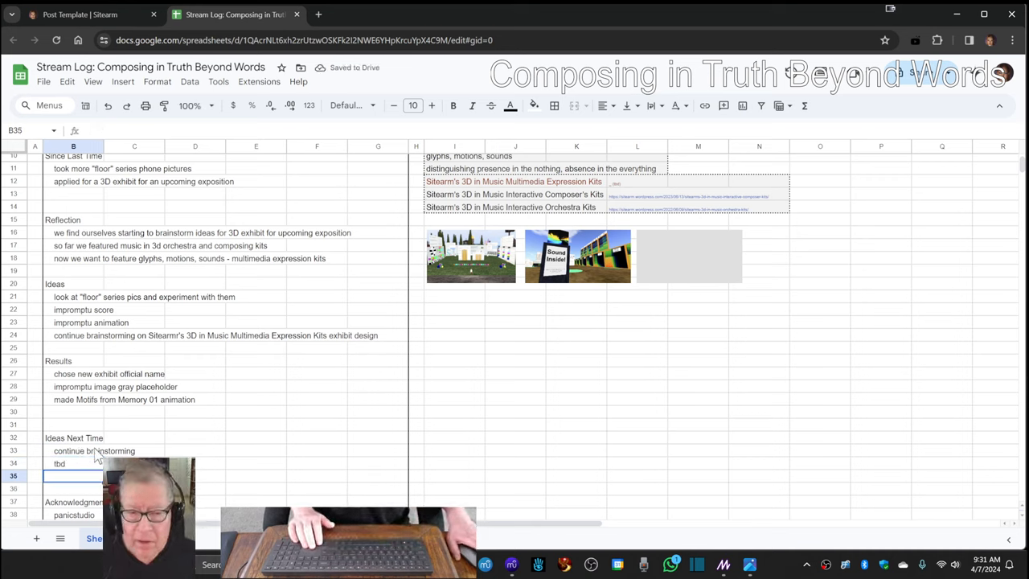